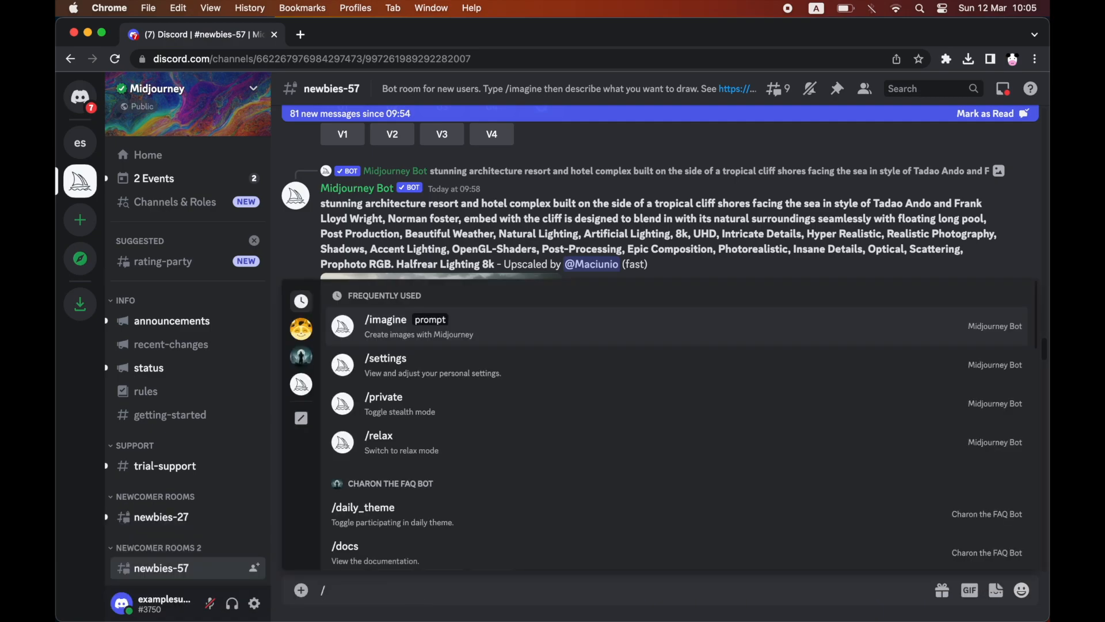
- Send /private in newbies-57 and follow the bot's 'Open subscription page' link
text(private)
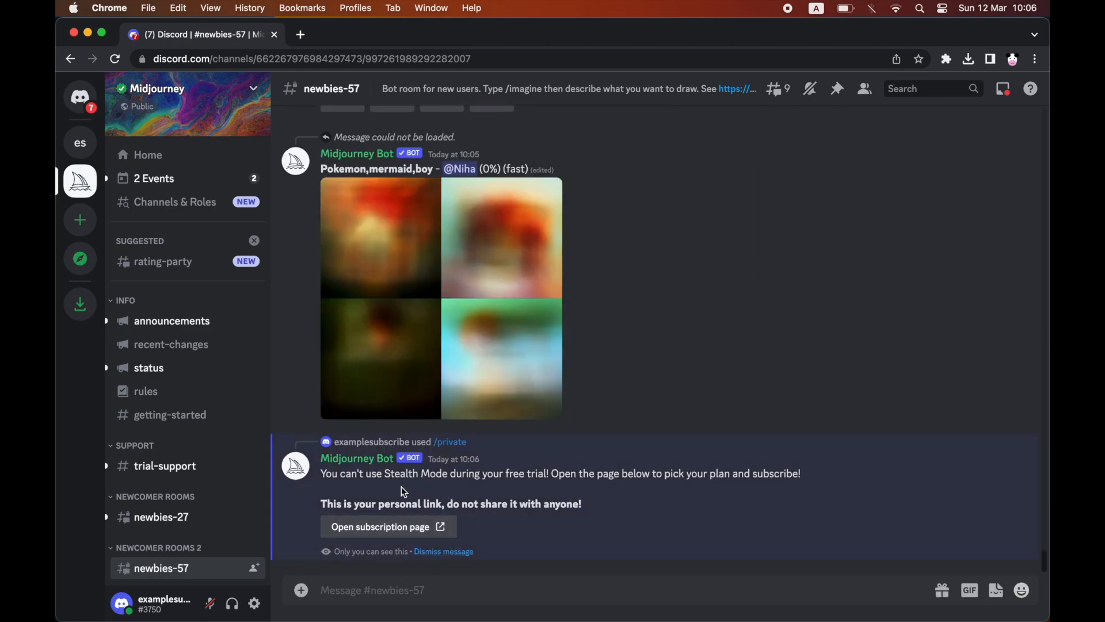
mouse_move(449, 526)
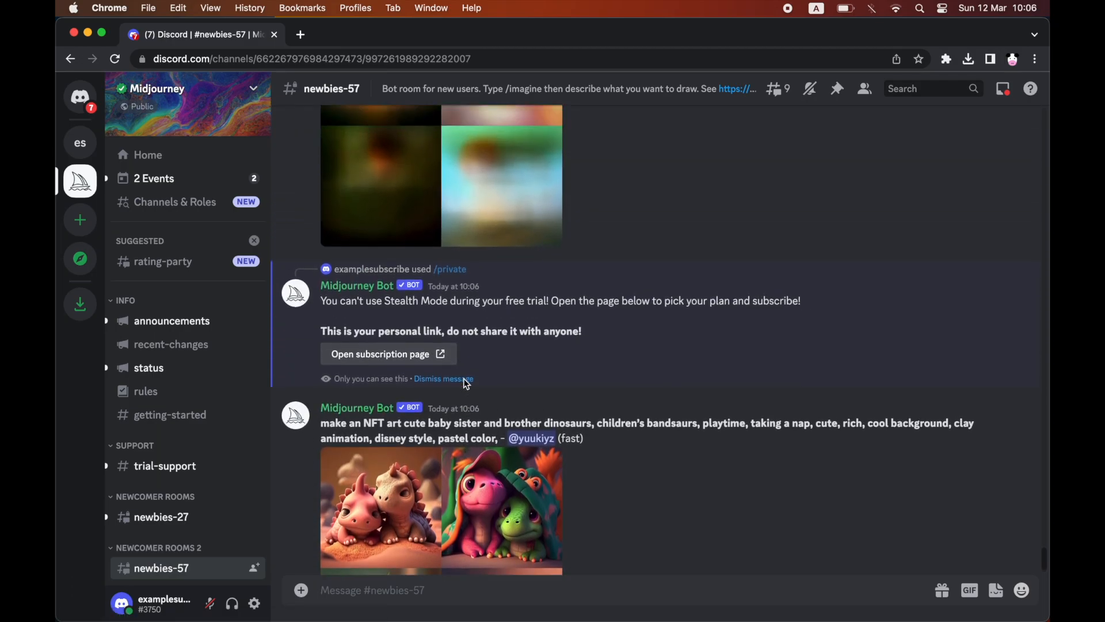
click(379, 353)
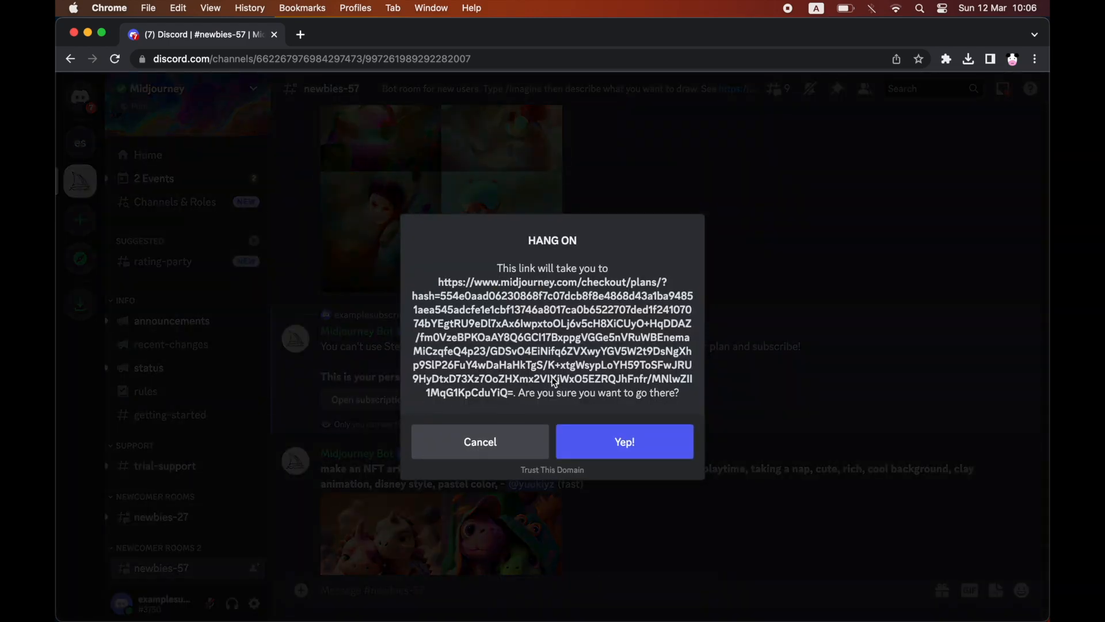
- Cancel the Hang On checkout prompt and bring up the Midjourney Bot profile card
click(480, 441)
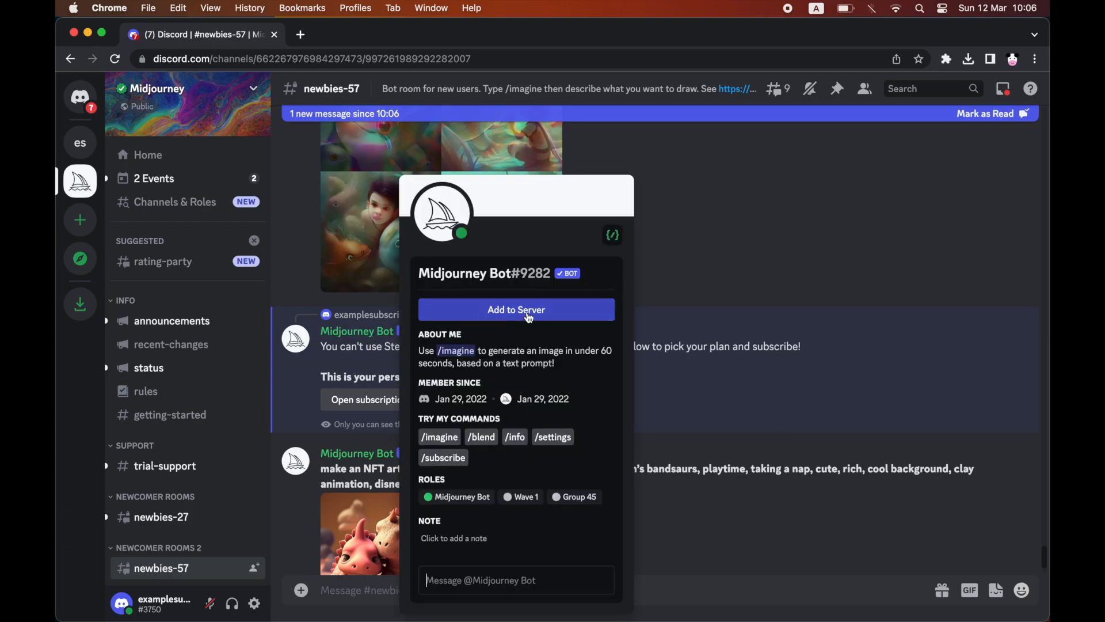
mouse_move(585, 318)
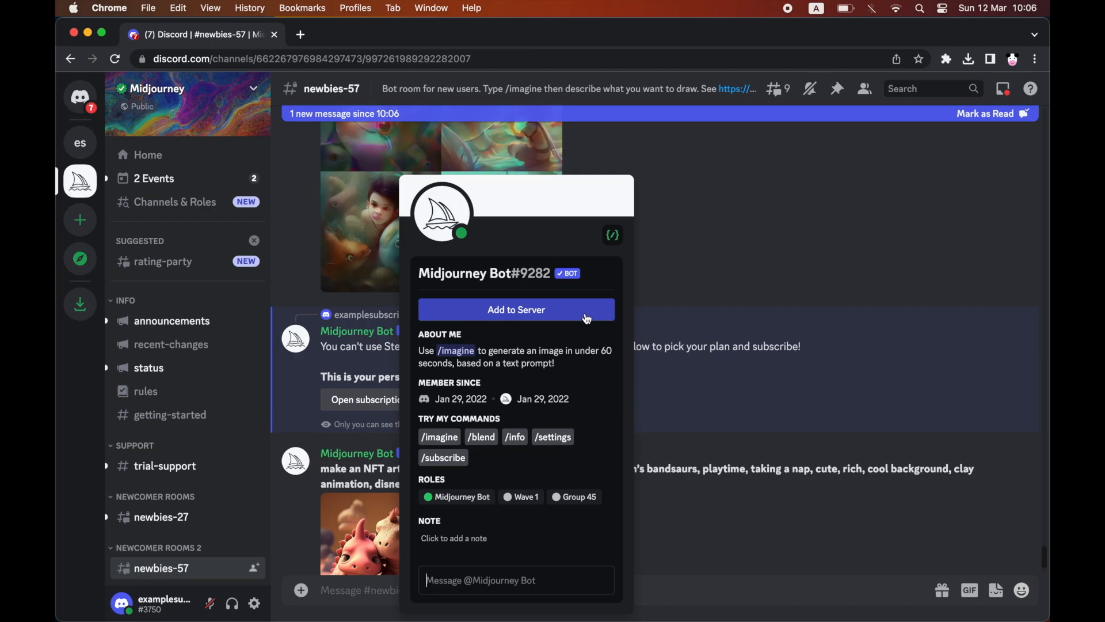
- Start Add to Server from the bot profile, reaching the Create a server dialog
click(516, 310)
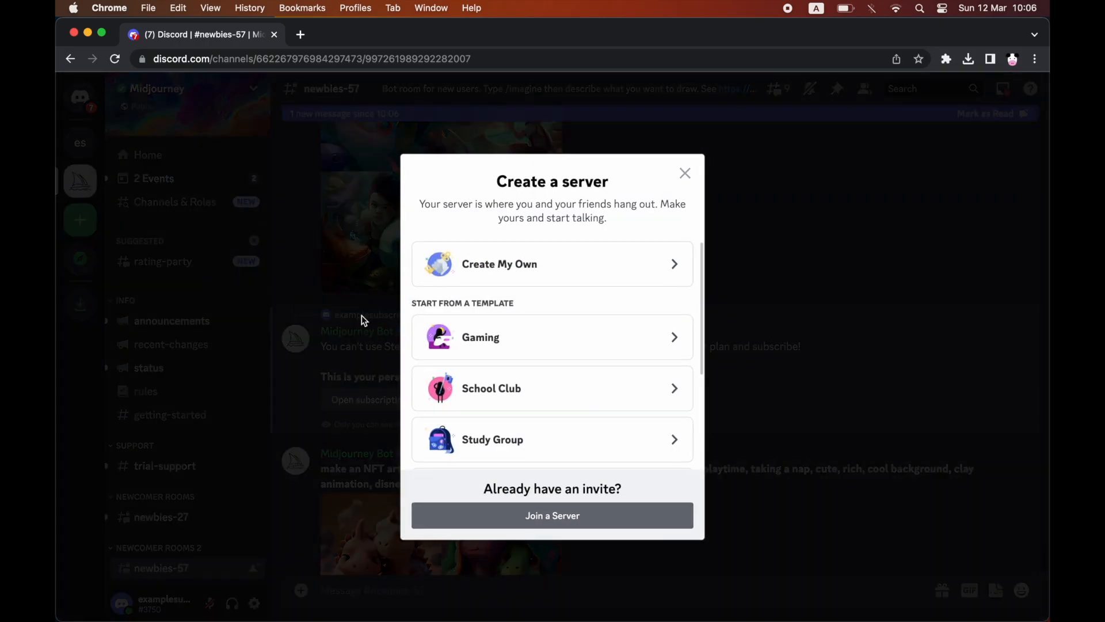
- Create your own server from scratch named examplesubscribe's server 2
click(498, 263)
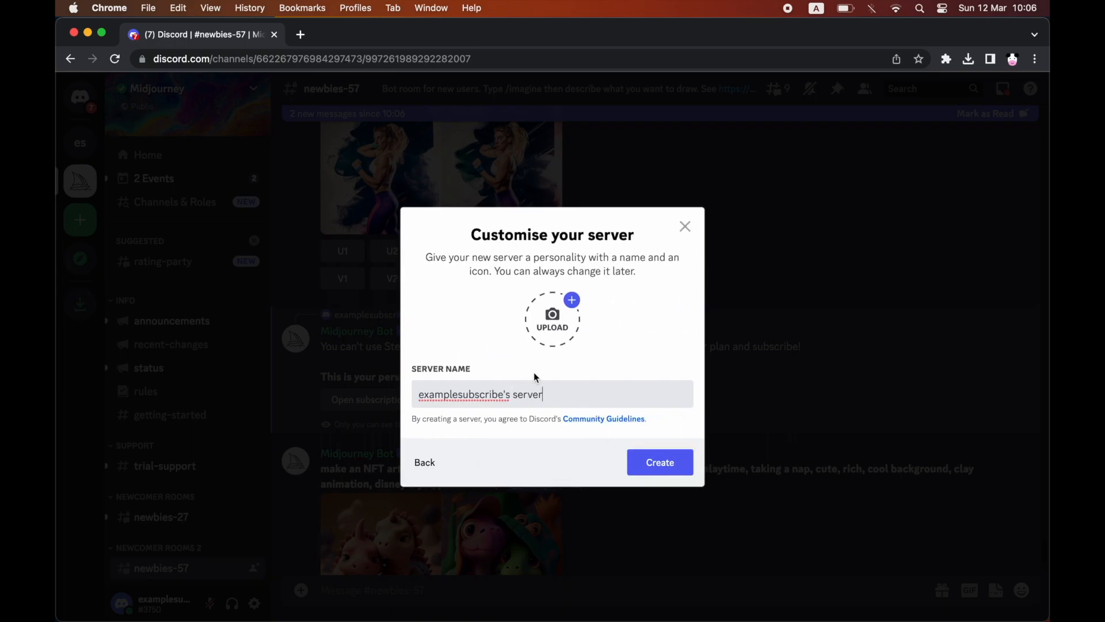
click(659, 461)
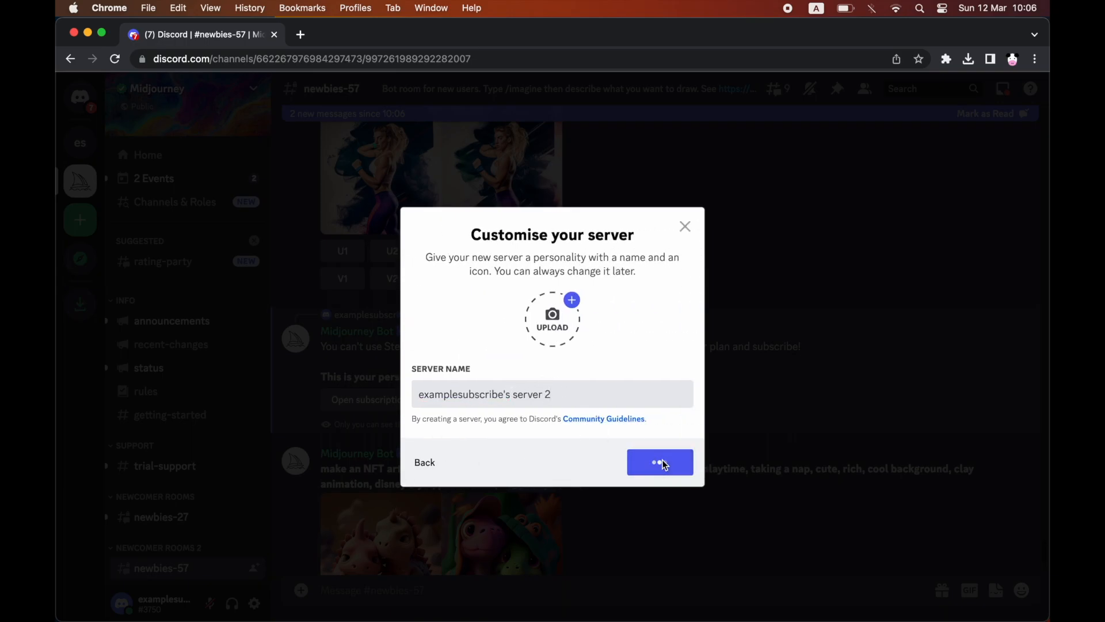
click(660, 463)
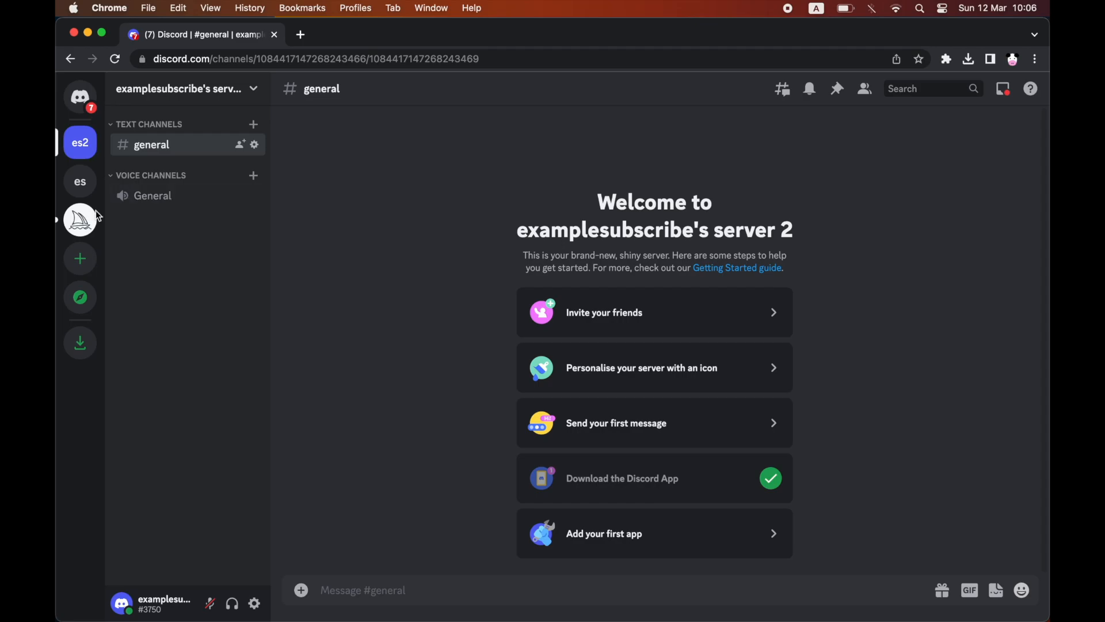
- Authorise the Midjourney Bot onto examplesubscribe's server 2 from its profile in the Midjourney server
click(80, 219)
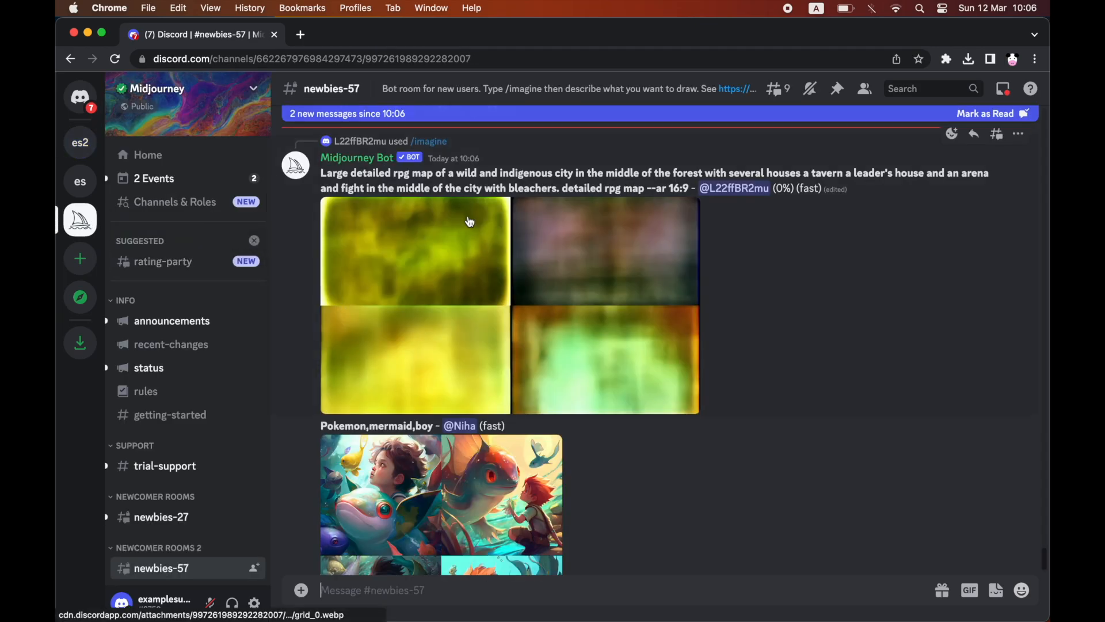
click(357, 158)
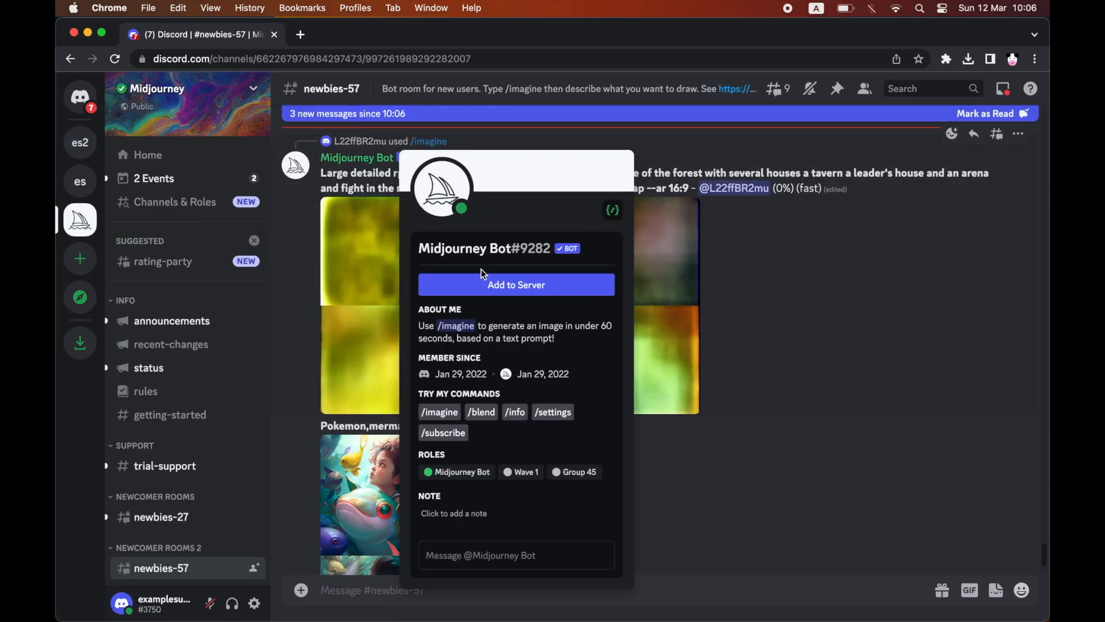
click(515, 284)
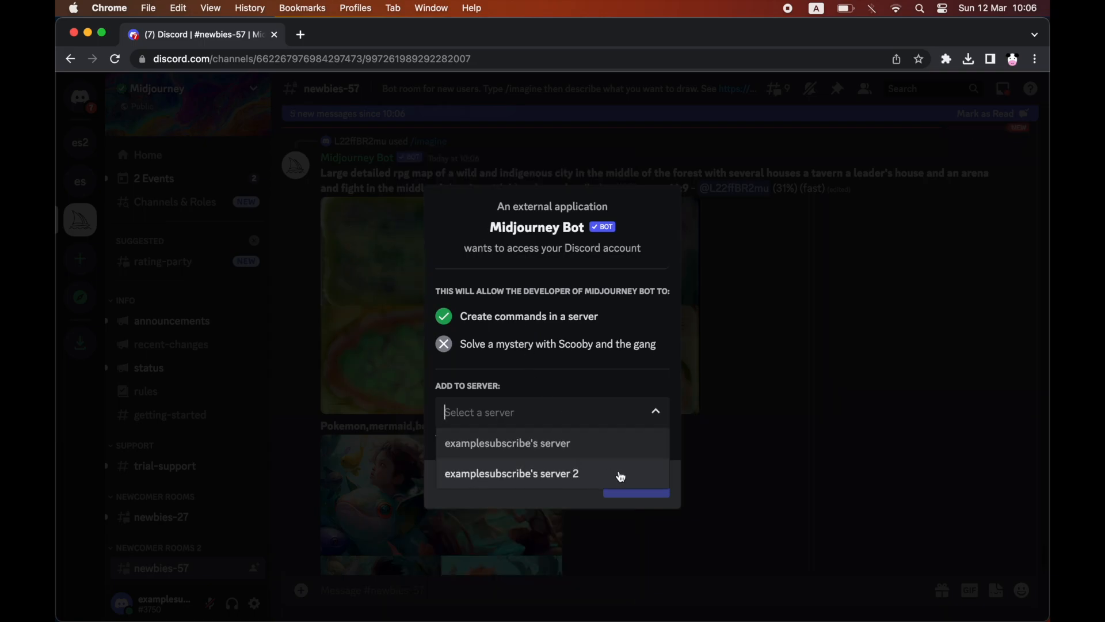
click(511, 473)
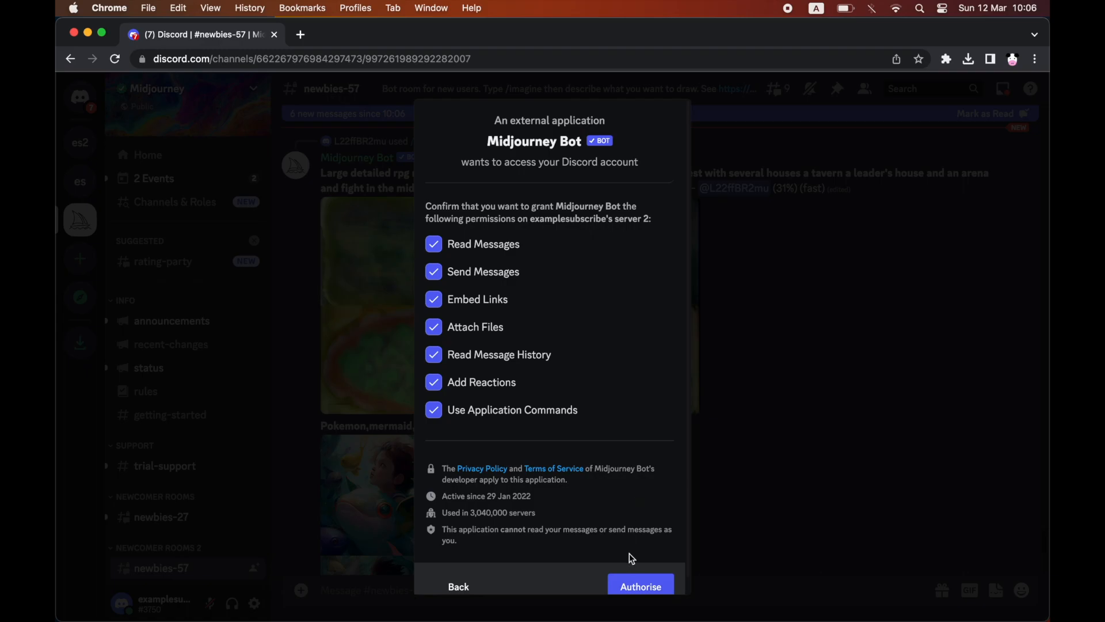
click(639, 586)
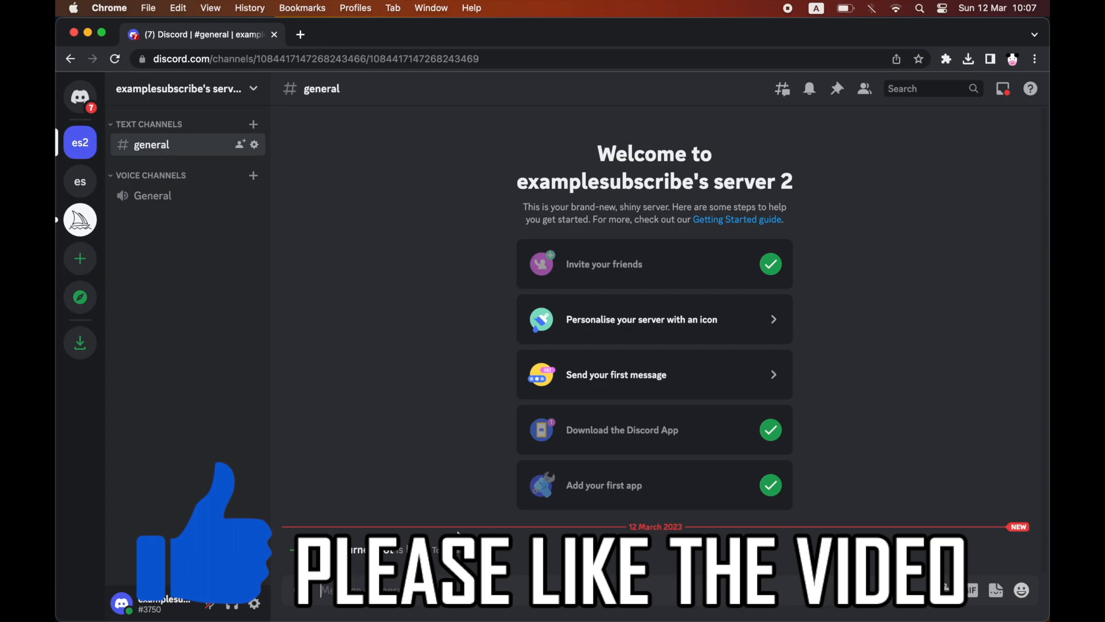
- Start typing /im in general to confirm /imagine is offered on server 2
text(/im)
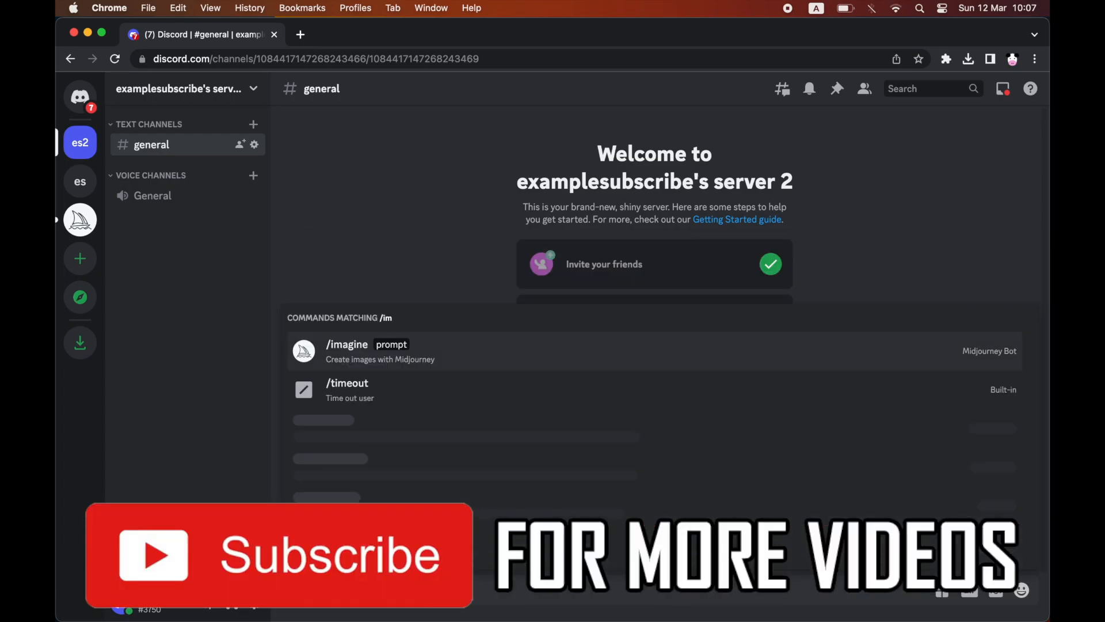